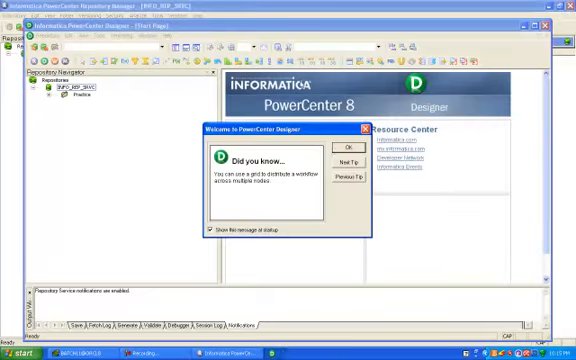
# Dismiss the 'Did you know' welcome tips dialog.
pyautogui.click(348, 144)
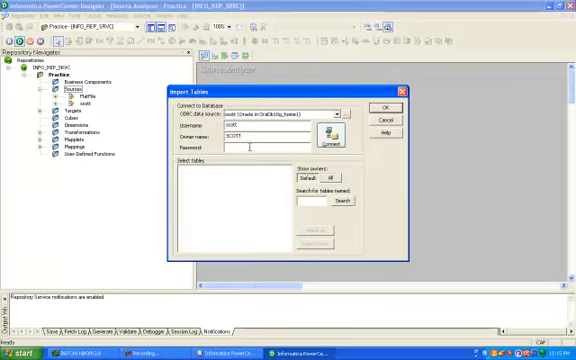
# Enter the database password, connect, and import the selected employee tables into the folder's sources.
pyautogui.write('**')
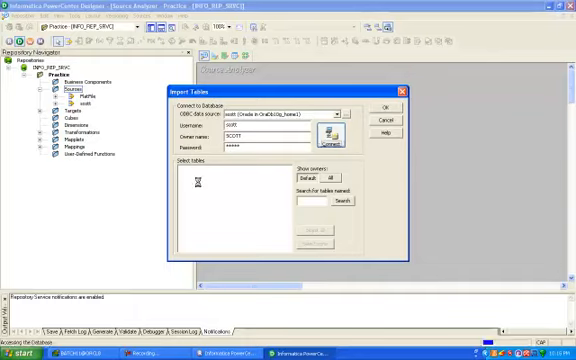
pyautogui.click(328, 140)
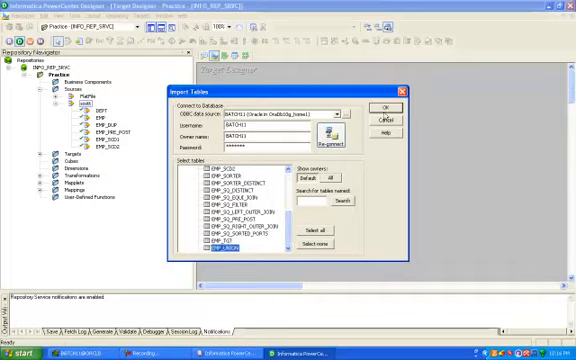
pyautogui.click(384, 108)
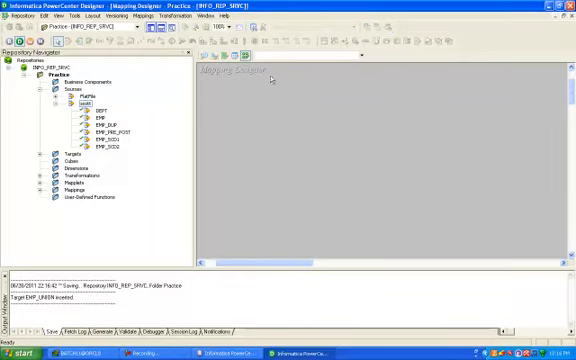
pyautogui.moveTo(248, 90)
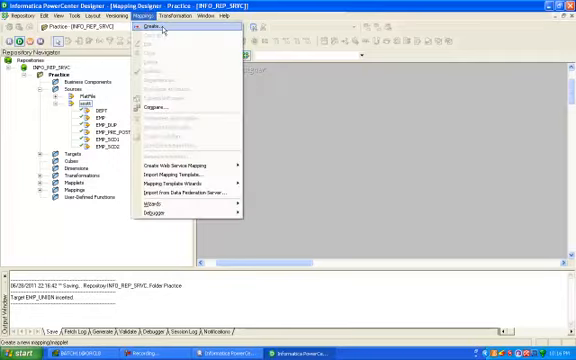
# Create a new mapping named m_UNION_TRANSFORMATE in Mapping Designer.
pyautogui.click(150, 32)
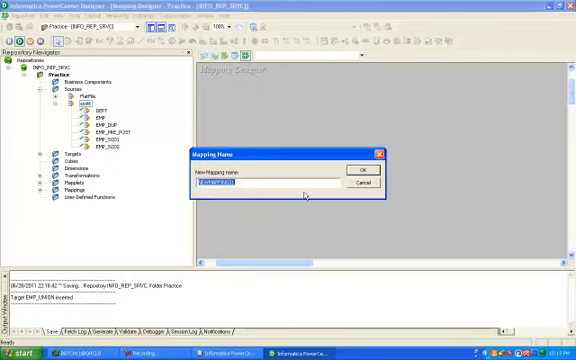
pyautogui.write('m_')
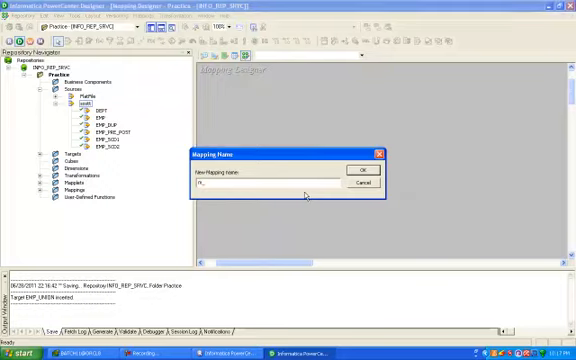
pyautogui.write('m_UNION')
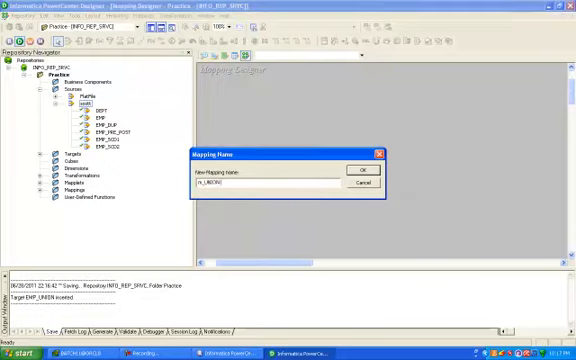
pyautogui.write('_UNION_TRA')
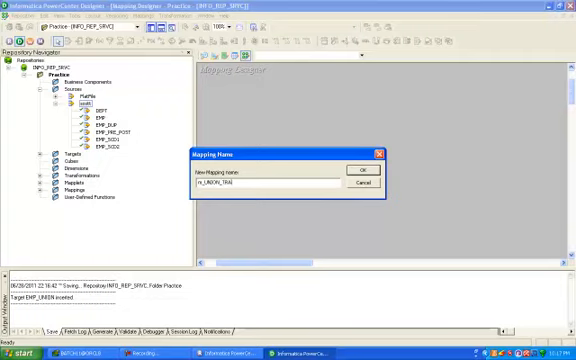
pyautogui.write('TRANSFORMATE')
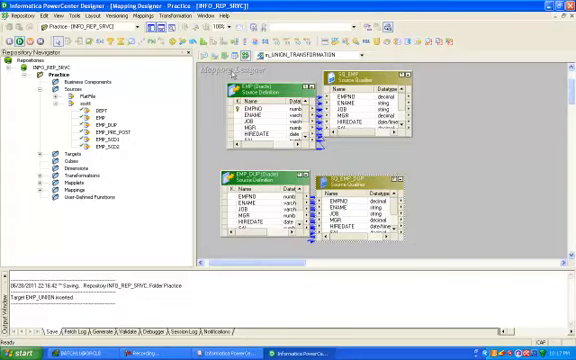
pyautogui.moveTo(376, 44)
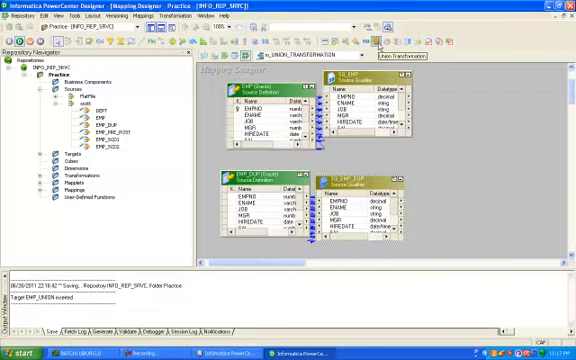
# Bring the employee source definitions with their source qualifiers onto the mapping workspace.
pyautogui.click(182, 26)
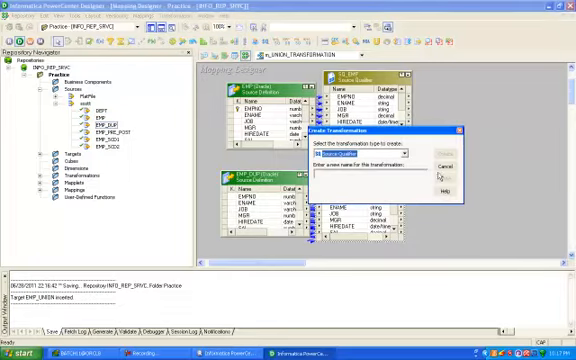
# Create a Union transformation in the mapping.
pyautogui.click(380, 156)
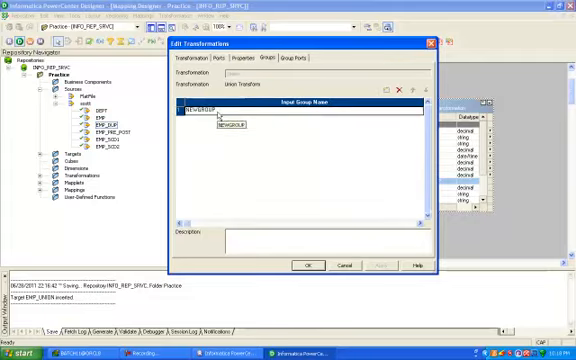
# Add two input groups to the Union transformation and name them EMP and EMP_DUI.
pyautogui.click(220, 110)
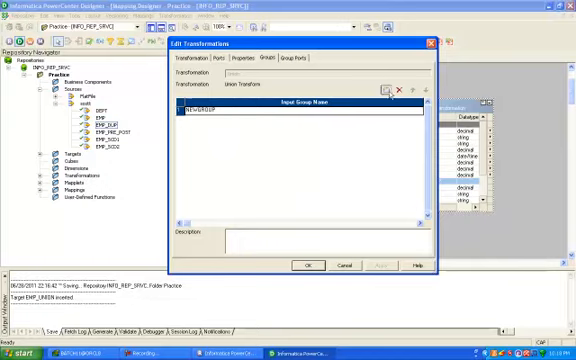
pyautogui.click(384, 88)
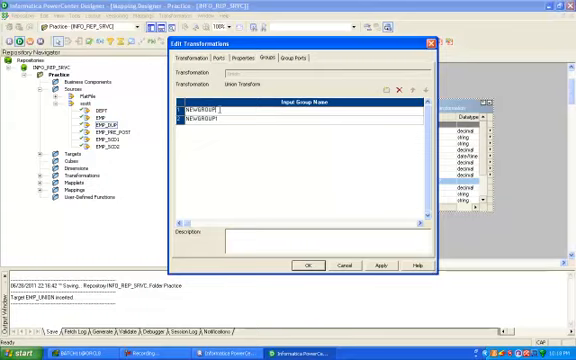
pyautogui.doubleClick(200, 108)
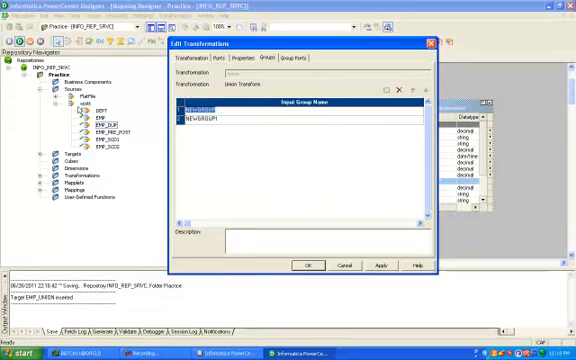
pyautogui.write('EMP')
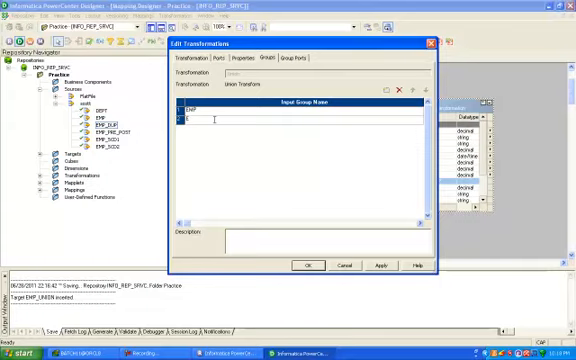
pyautogui.write('EMP_DUI')
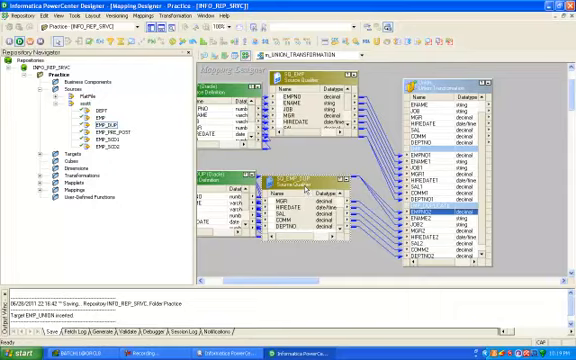
pyautogui.moveTo(302, 160)
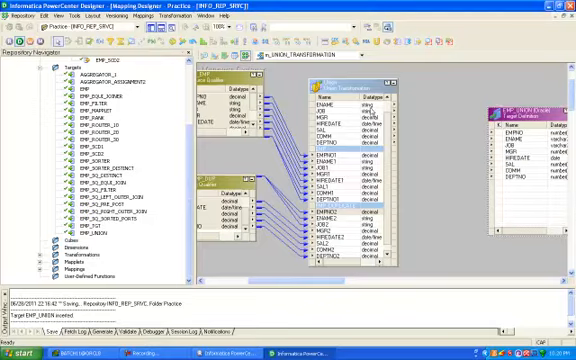
# Link the Union output ports to the target table through the workspace context menu.
pyautogui.rightClick(320, 96)
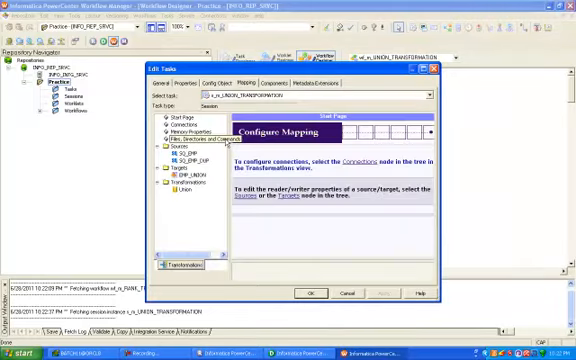
# Confirm the session task's Mapping tab settings for the Union mapping.
pyautogui.click(188, 164)
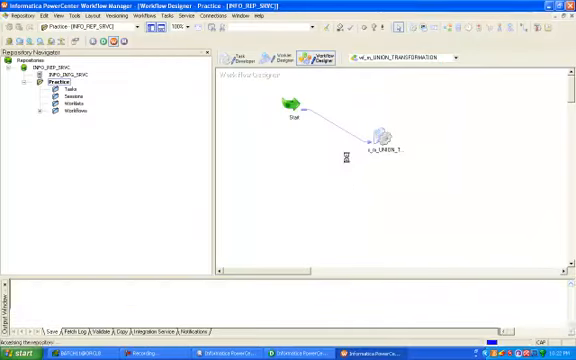
# Start the workflow run from the Union mapping's session task via its context menu.
pyautogui.rightClick(384, 138)
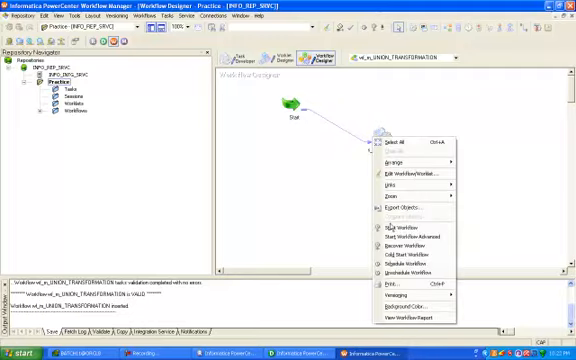
pyautogui.click(404, 224)
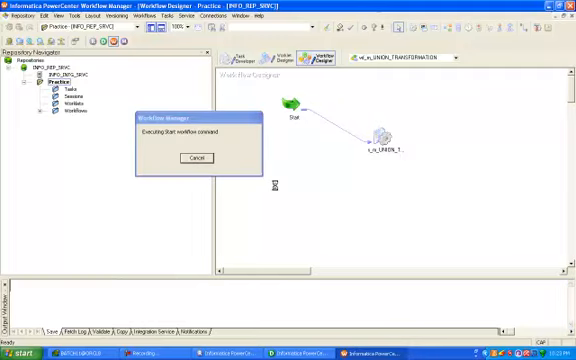